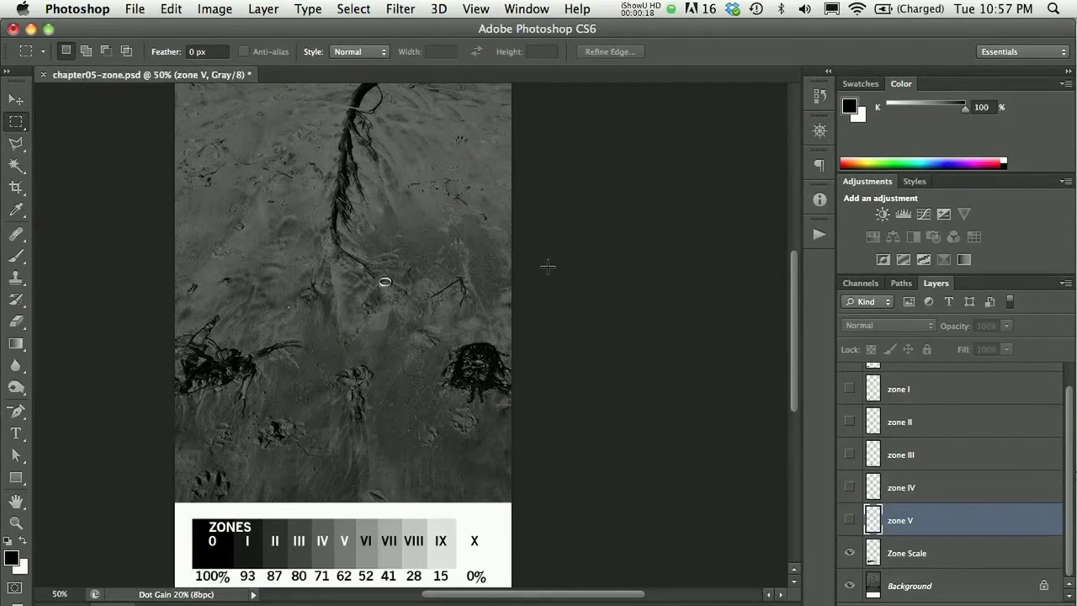
mouse_move(537, 303)
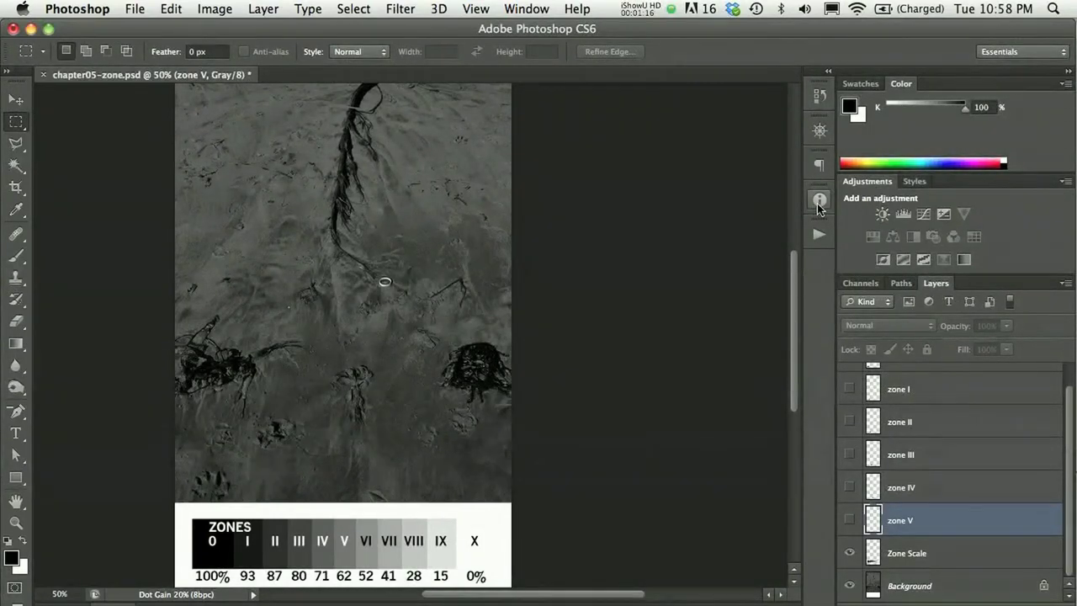
- Show the Info panel from the Window list and reach the Image commands
click(818, 201)
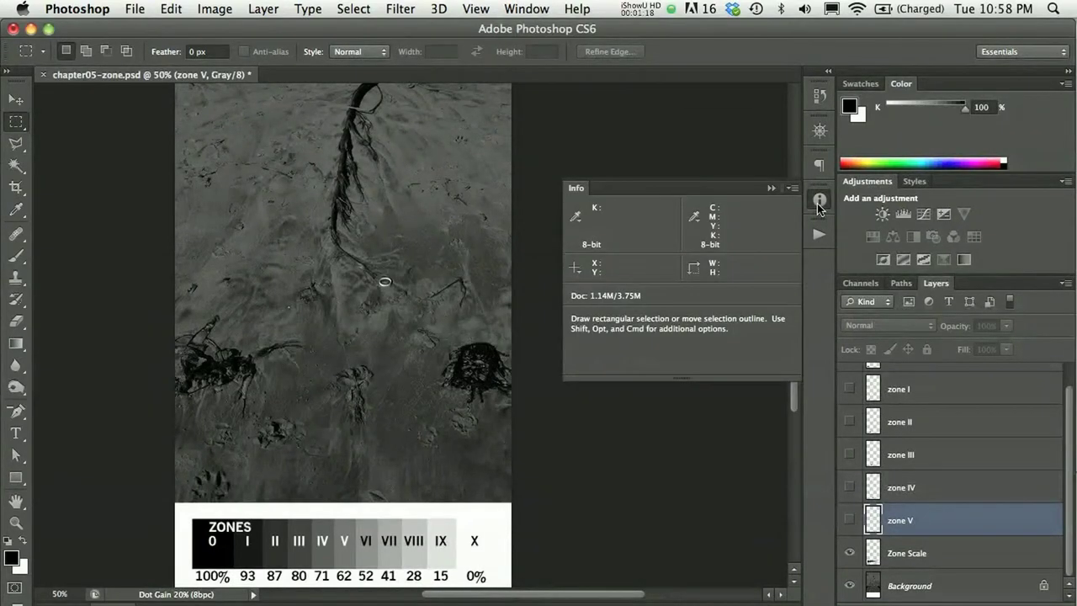
click(525, 8)
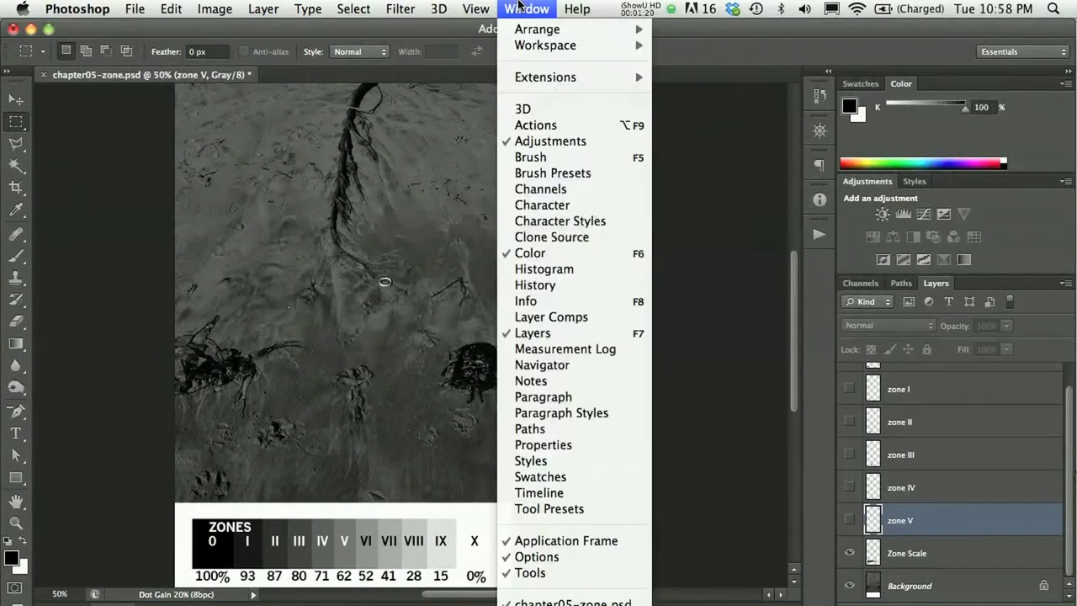
mouse_move(526, 300)
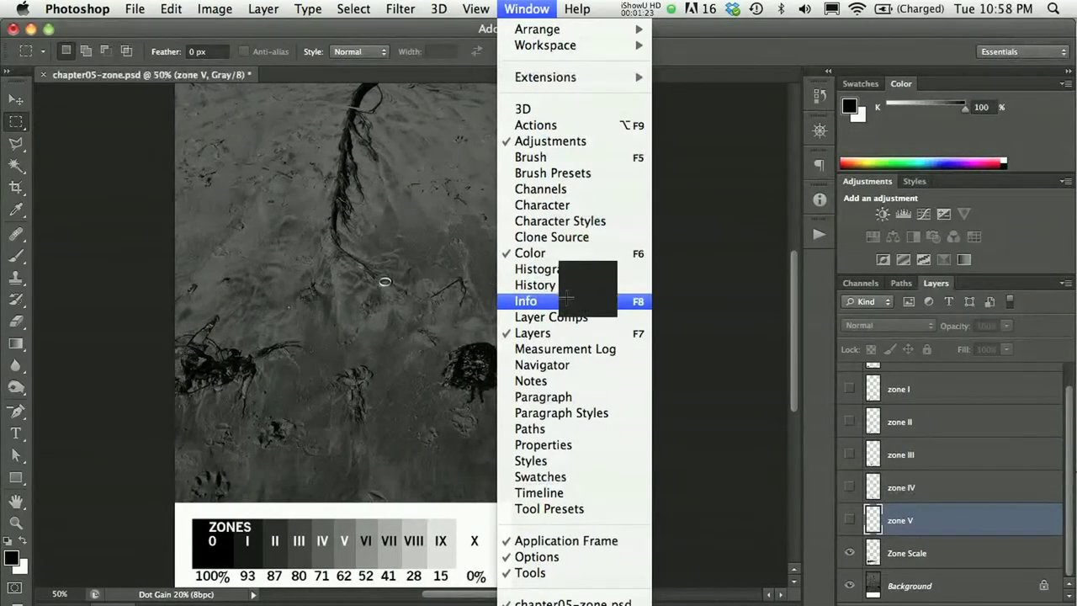
click(525, 299)
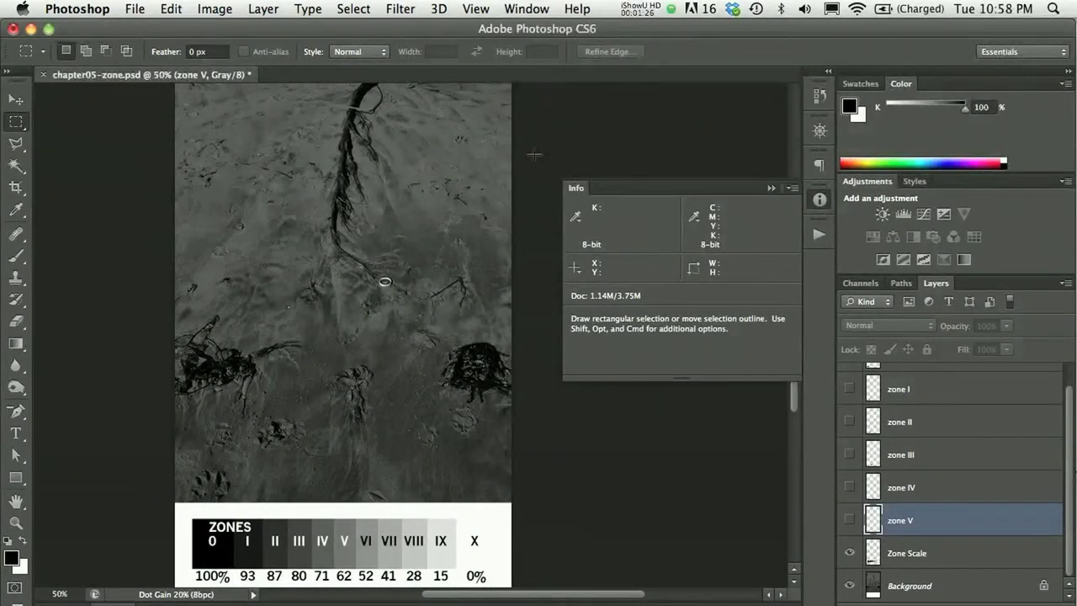
click(216, 10)
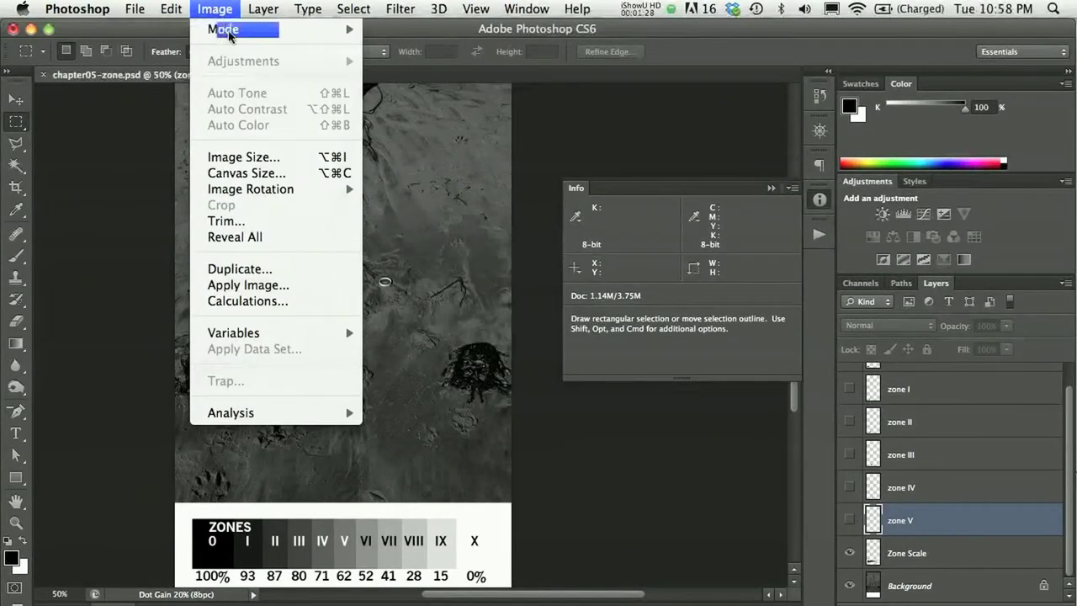
- Check the document's color mode under Image > Mode and start reading K values, now 74% K
click(224, 30)
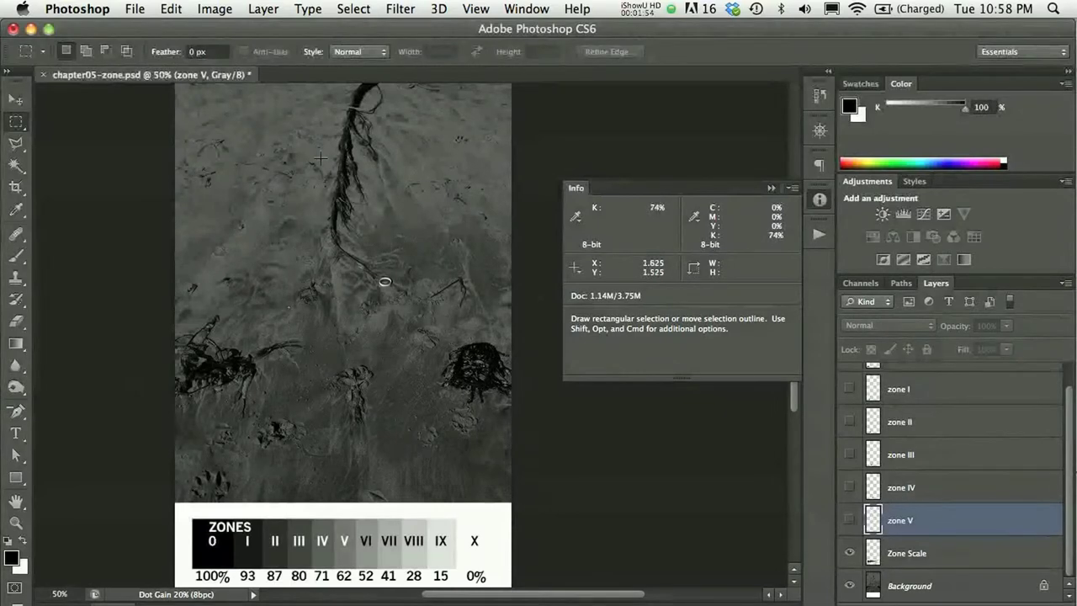
mouse_move(356, 344)
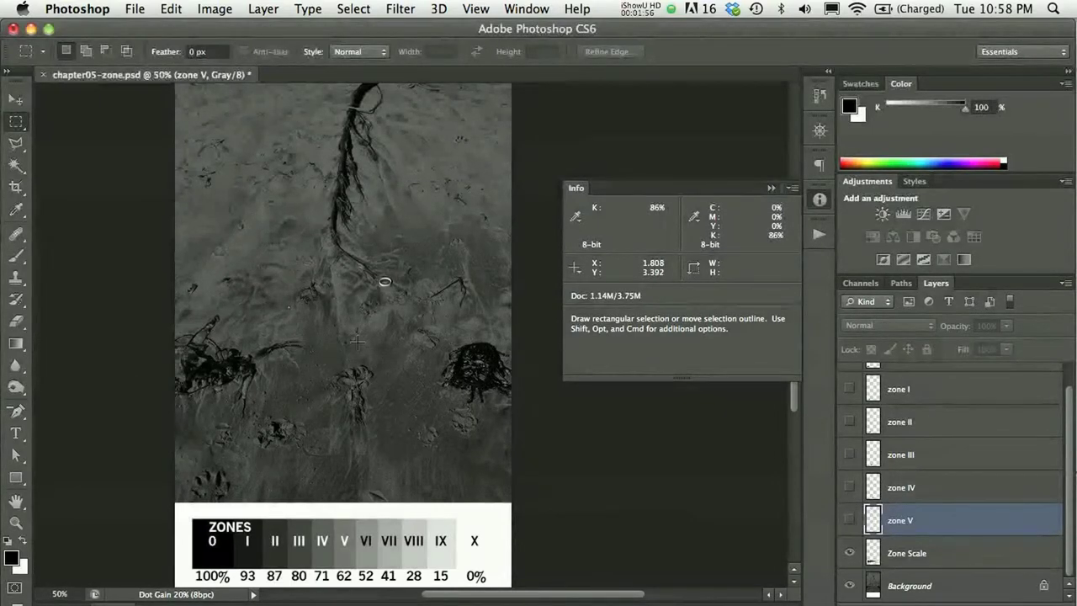
mouse_move(394, 249)
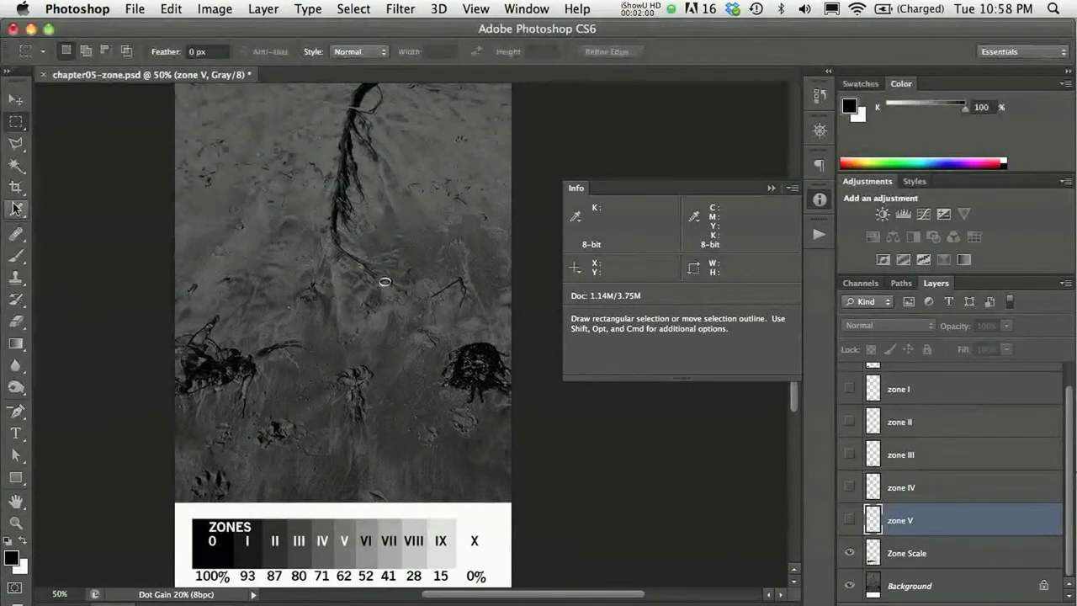
click(16, 210)
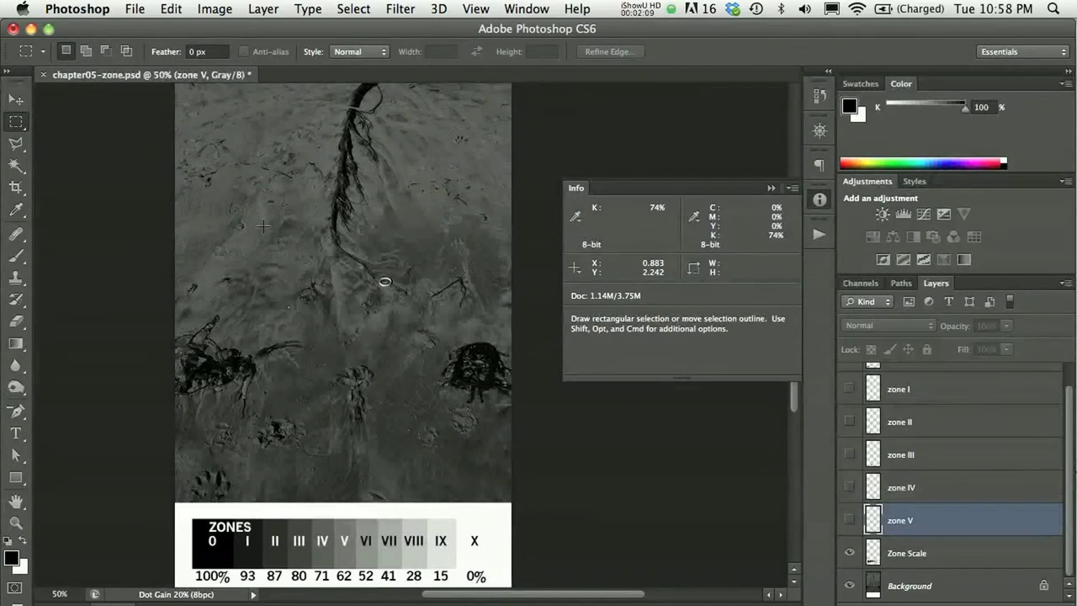
- Sweep across the sand so the Info panel's K readout changes, reaching 84% K
drag(264, 225, 390, 283)
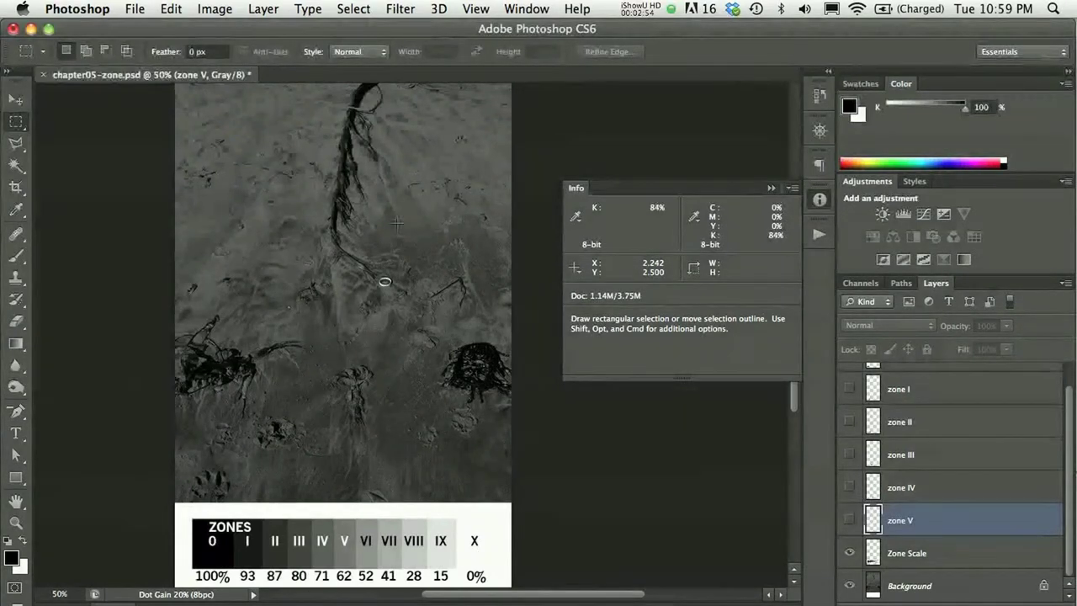
mouse_move(330, 202)
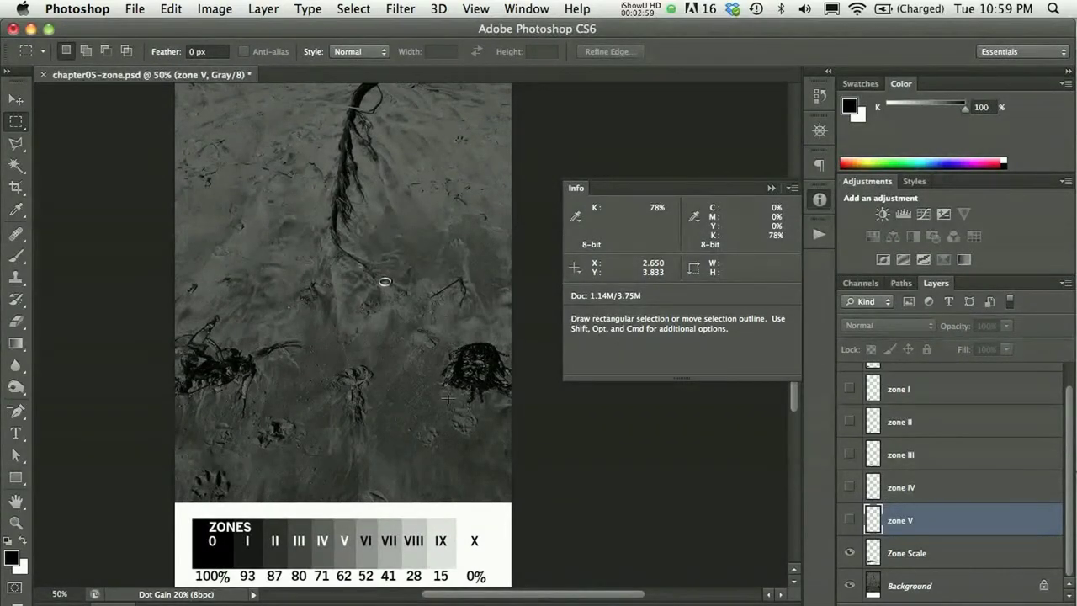
mouse_move(461, 371)
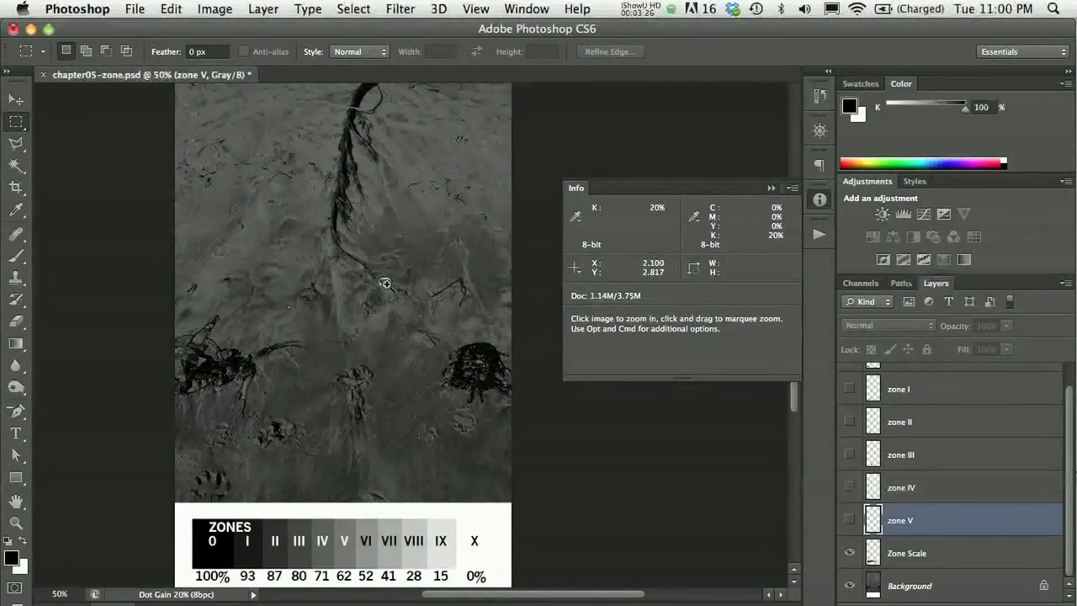
- Zoom in three times on the small ring in the sand, Info panel reading 85% K
click(386, 282)
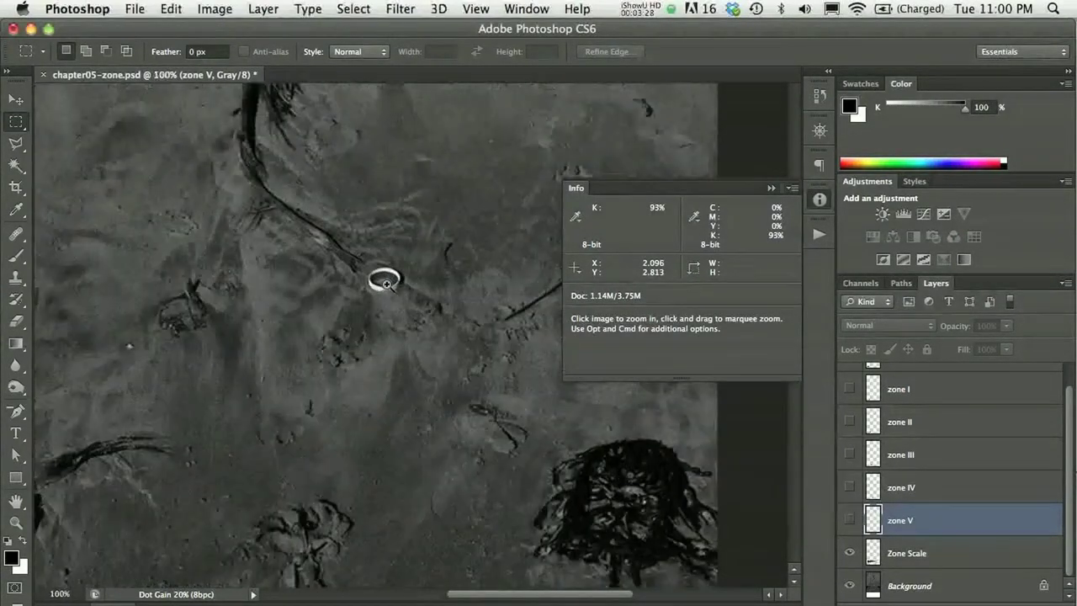
click(384, 279)
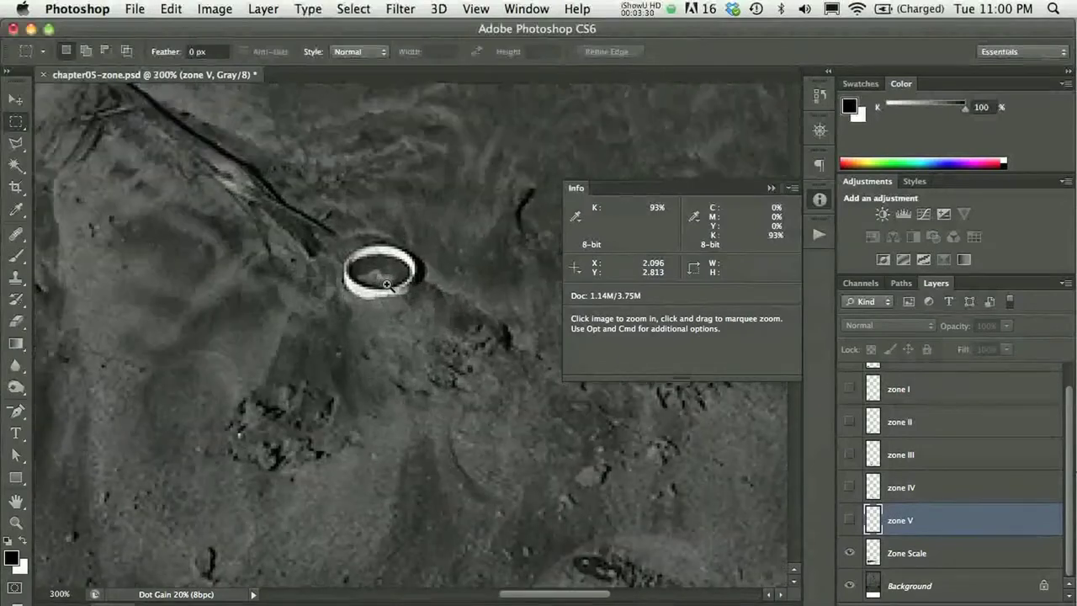
click(388, 284)
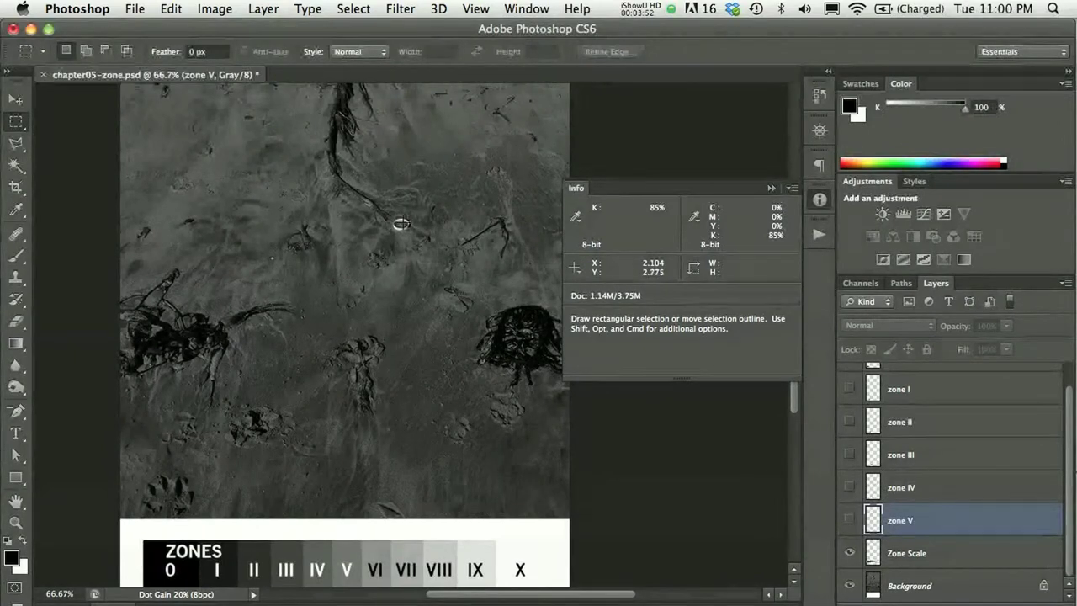
mouse_move(401, 227)
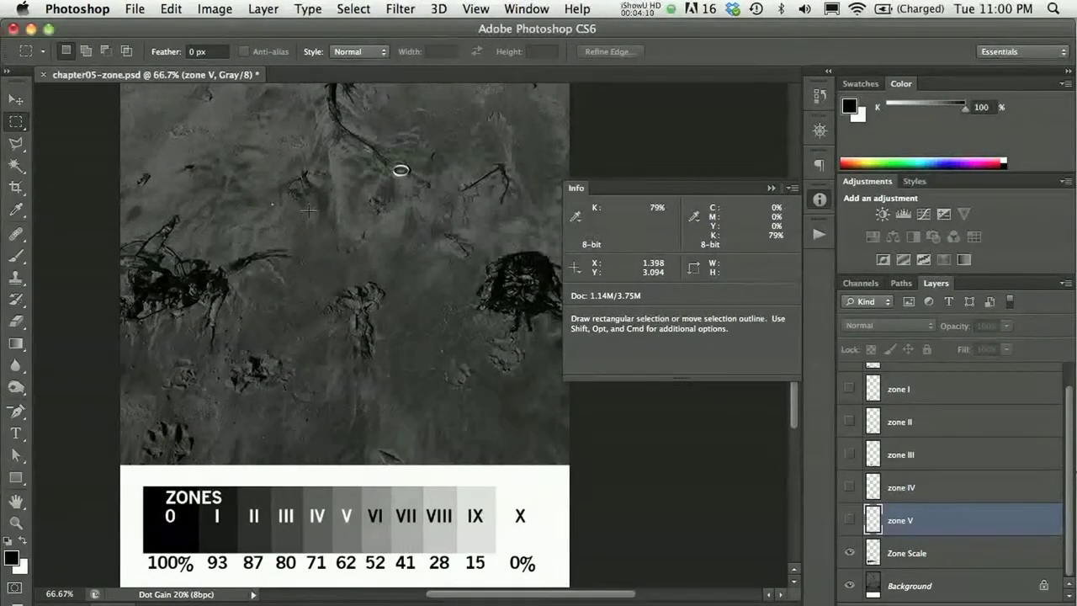
mouse_move(252, 158)
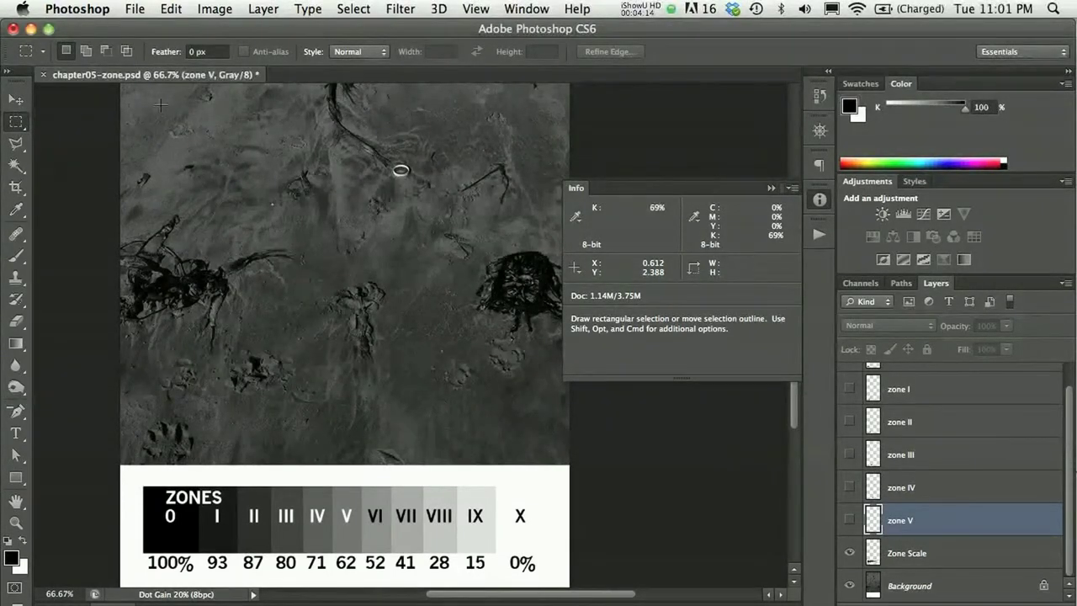
mouse_move(160, 352)
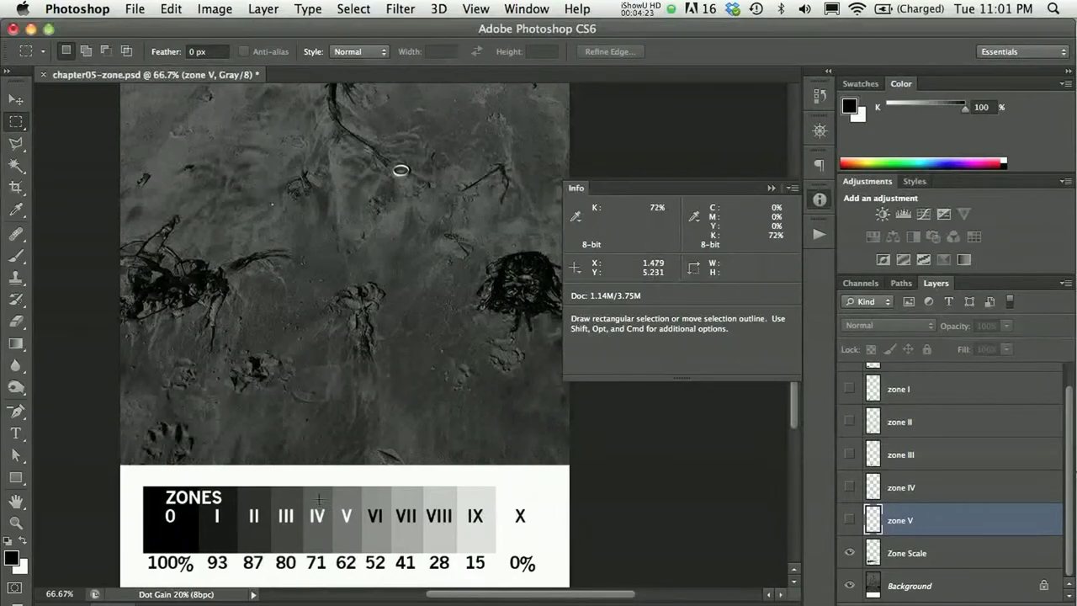
mouse_move(311, 286)
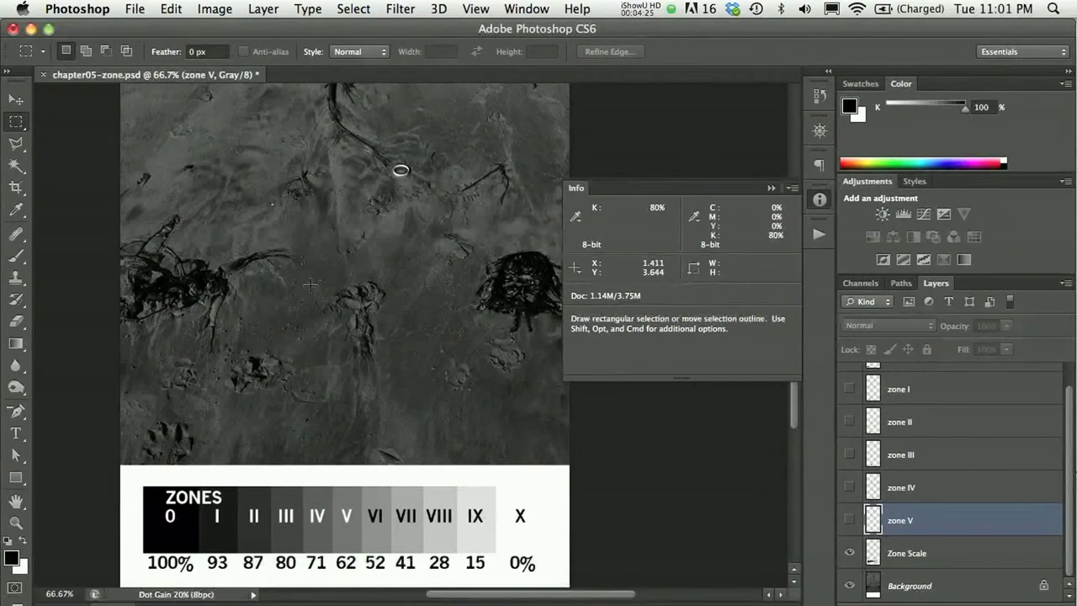
mouse_move(390, 245)
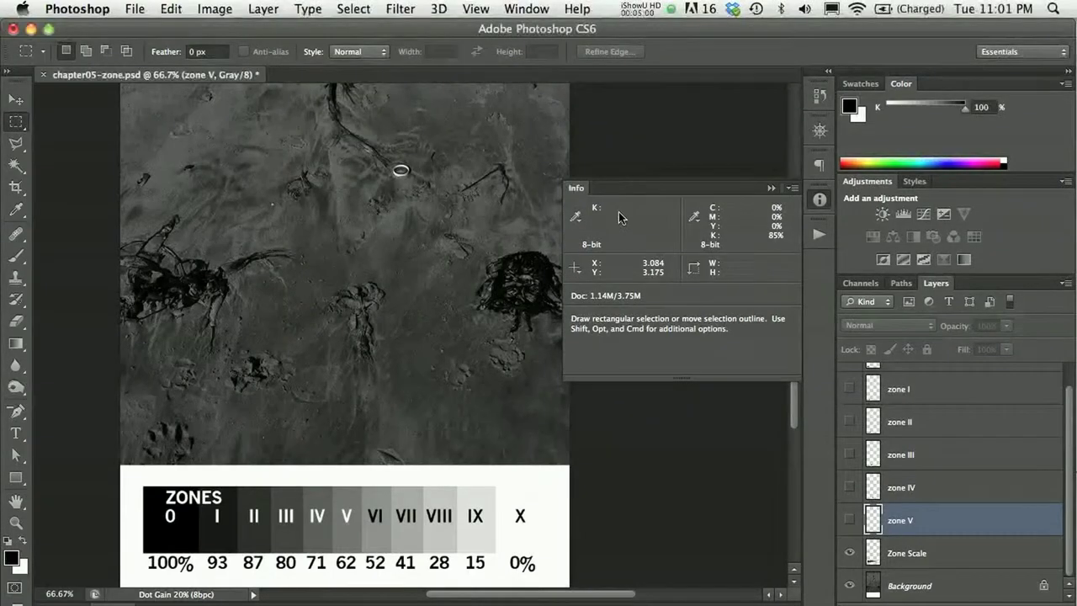
mouse_move(498, 232)
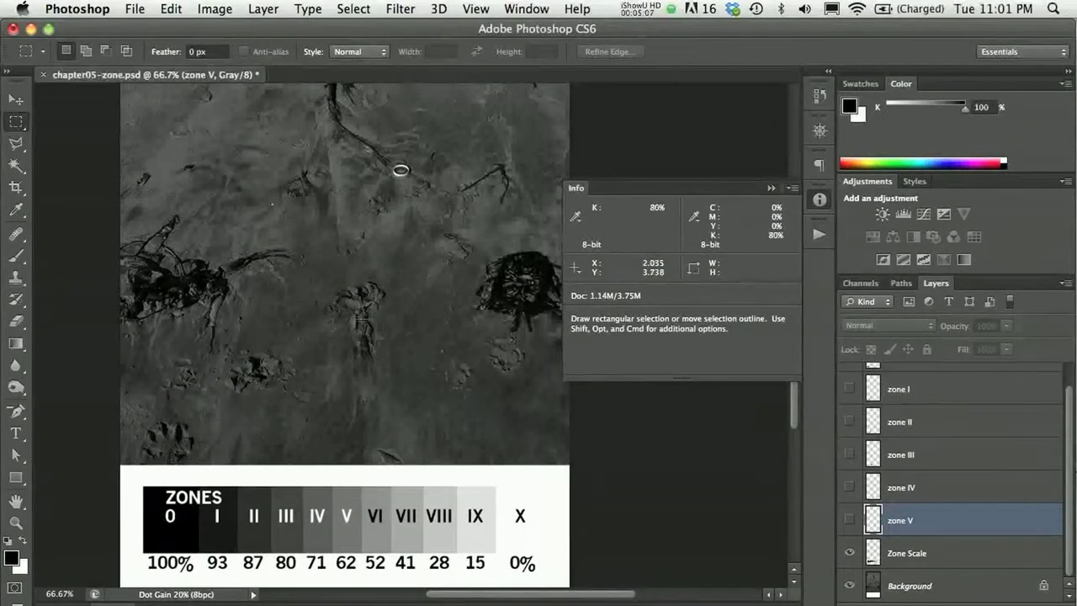
mouse_move(310, 353)
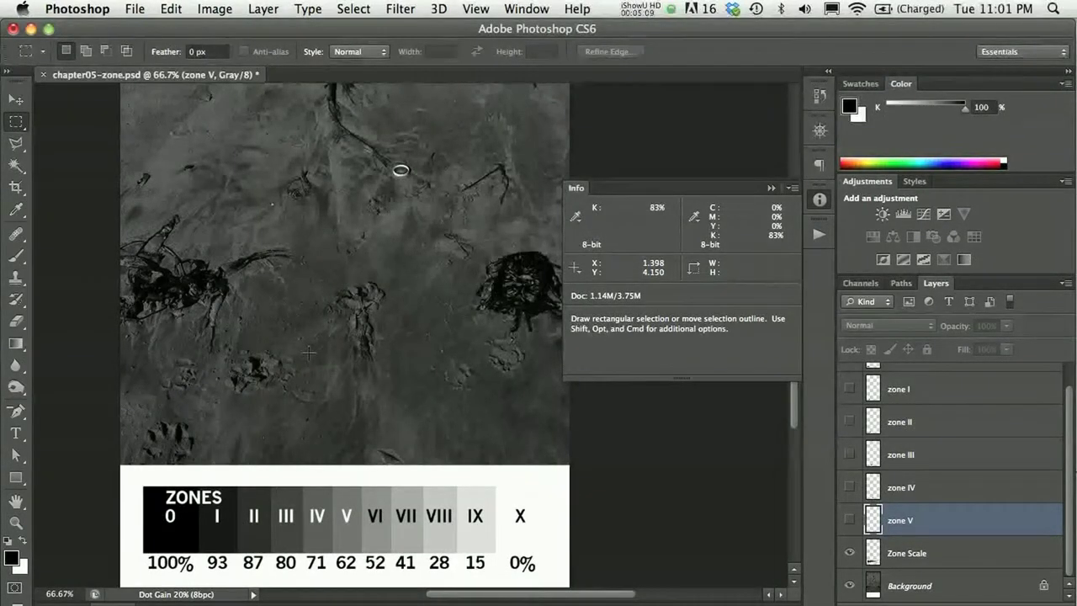